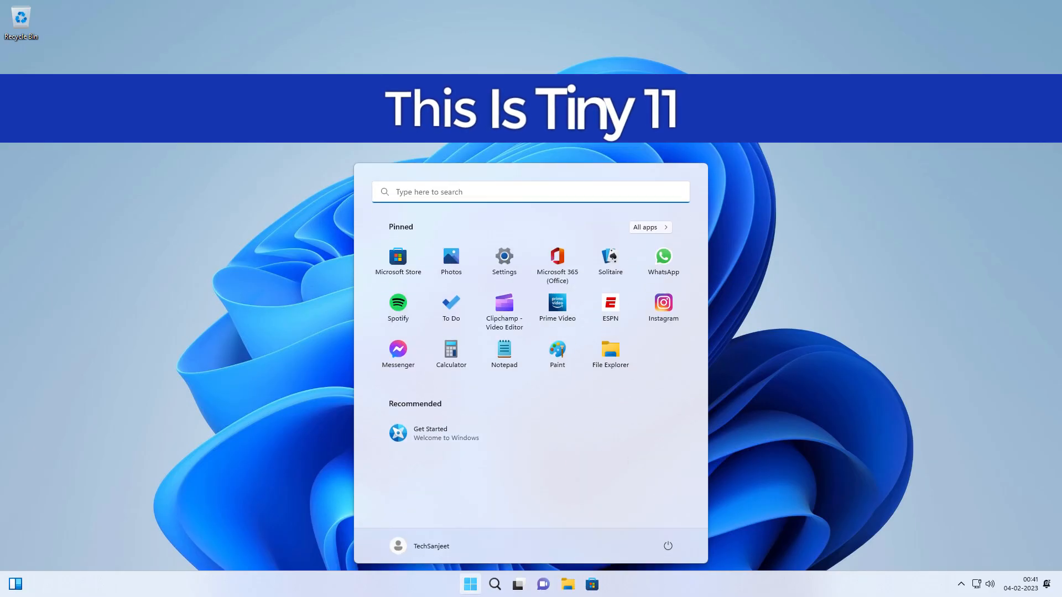
{"action": "mouse_move", "coordinate": [609, 355]}
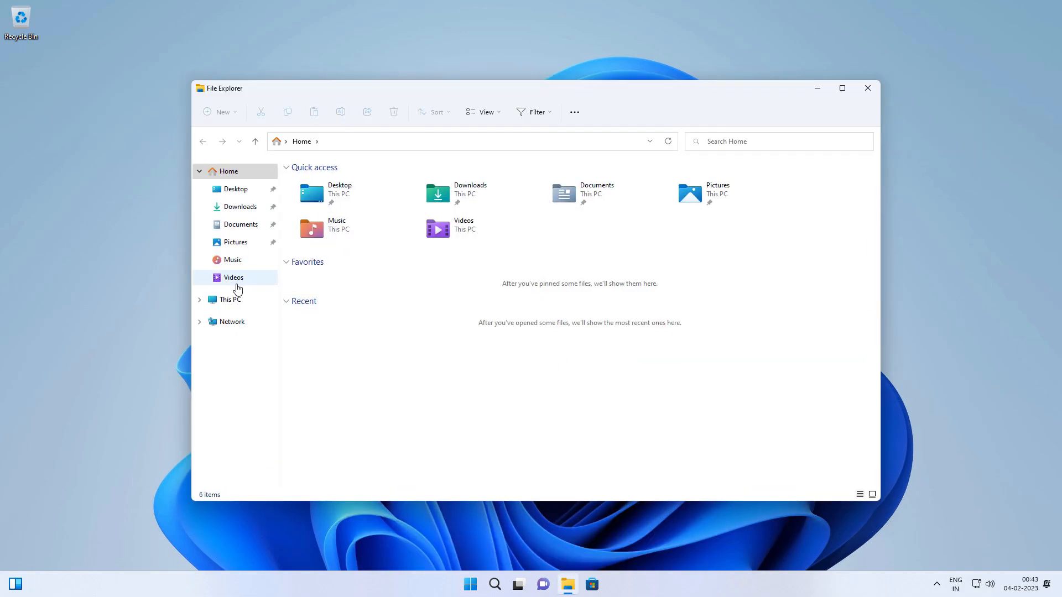
Step: View Local Disk (C:) properties showing about 89.3 GB free of 99.2 GB, then close everything
{"action": "left_click", "coordinate": [230, 299]}
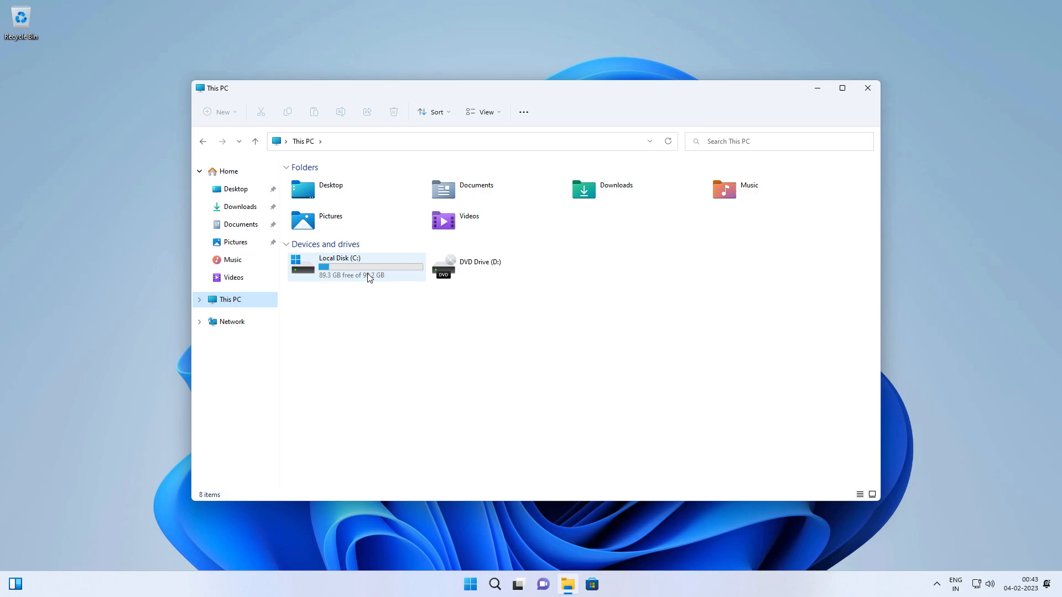
{"action": "left_click", "coordinate": [338, 266]}
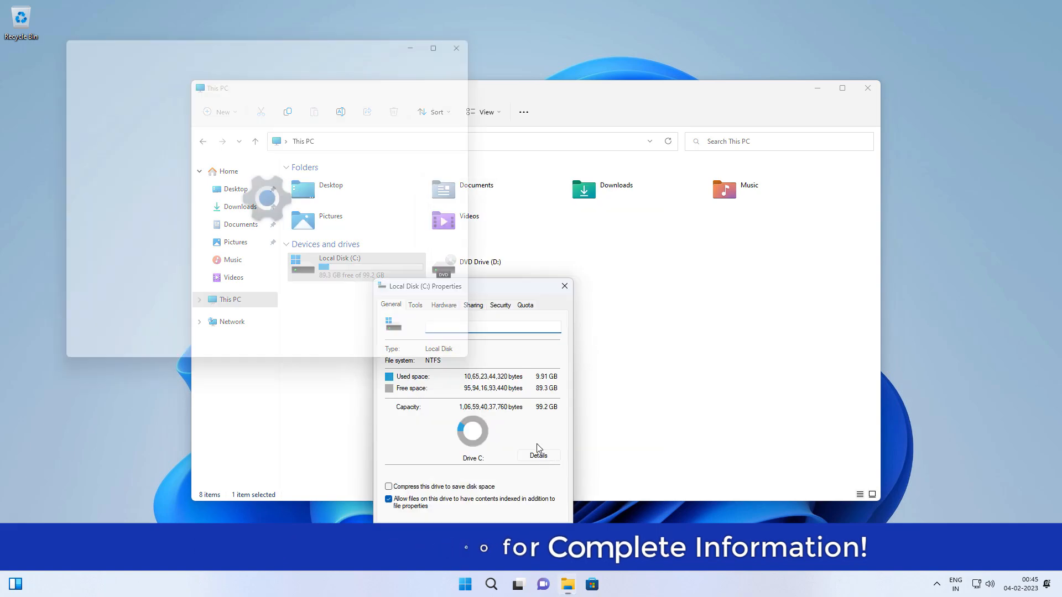
{"action": "left_click", "coordinate": [537, 455]}
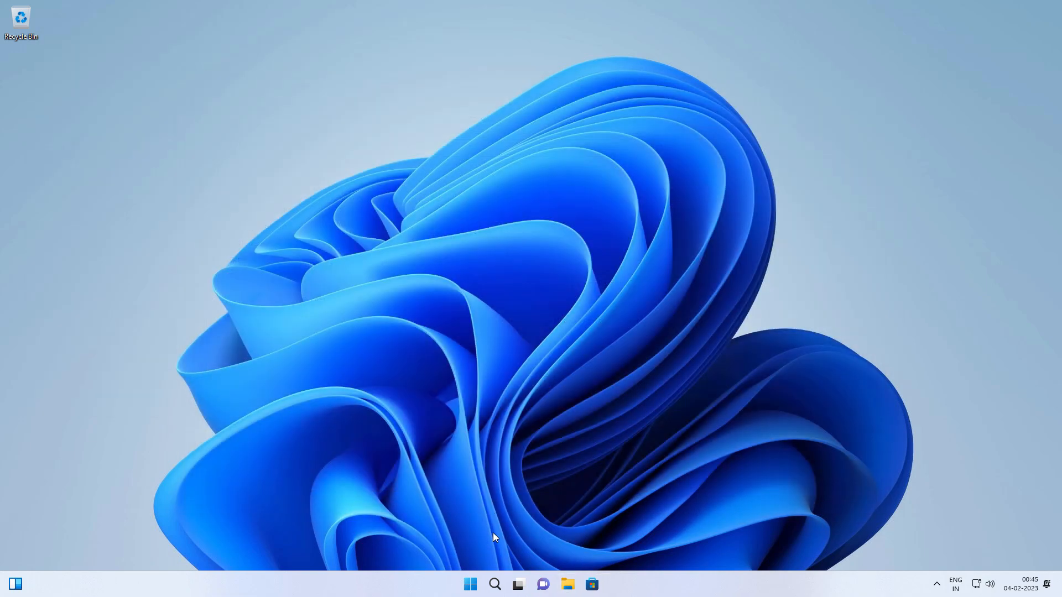
Step: Show Task Manager performance readings: memory around 2.2-2.3 of 8.0 GB, then CPU activity
{"action": "left_click", "coordinate": [469, 584]}
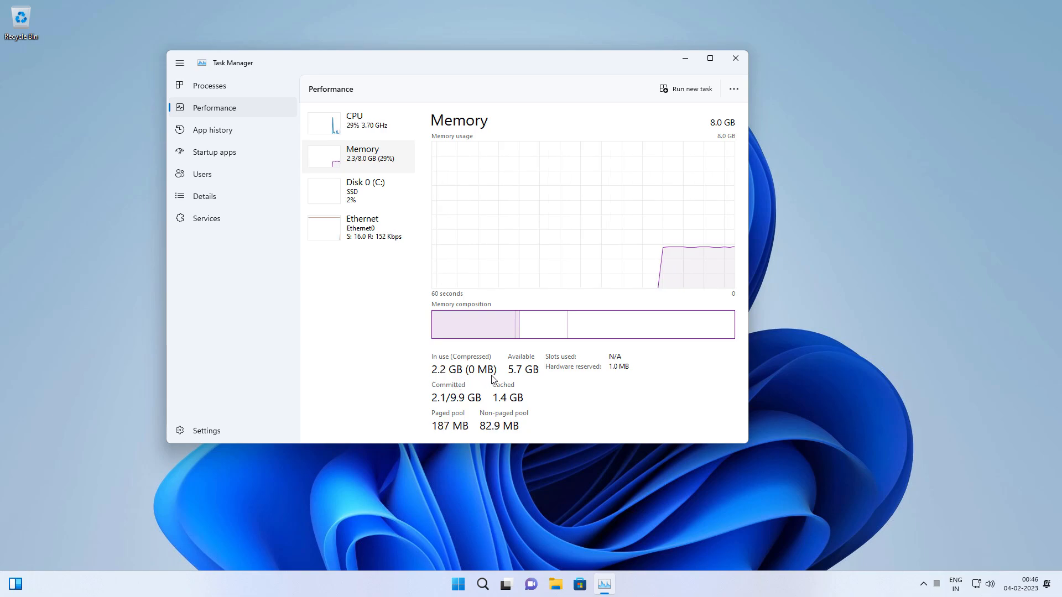
{"action": "mouse_move", "coordinate": [470, 380]}
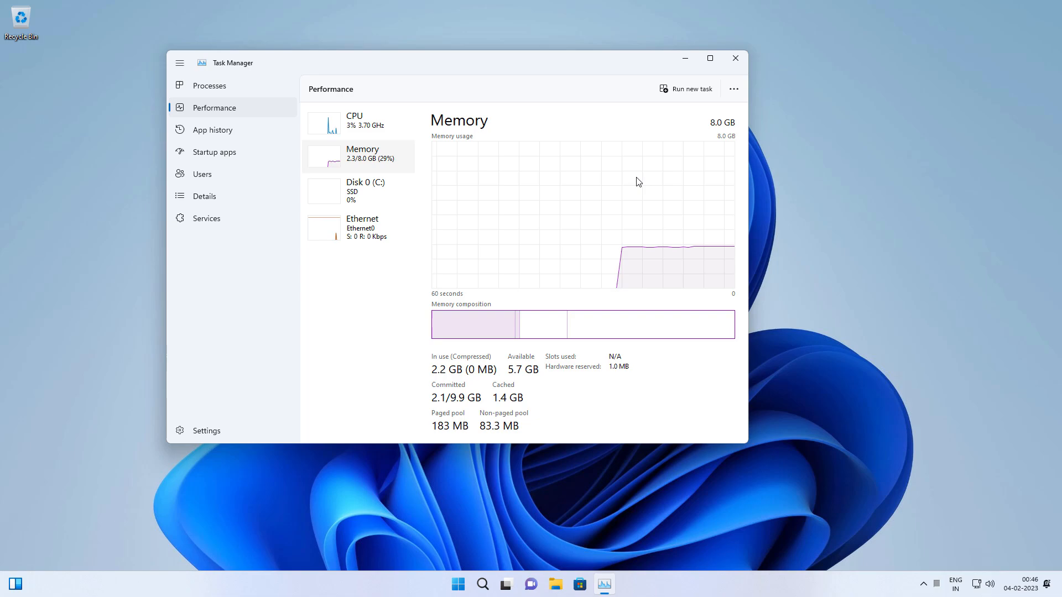
{"action": "mouse_move", "coordinate": [376, 197]}
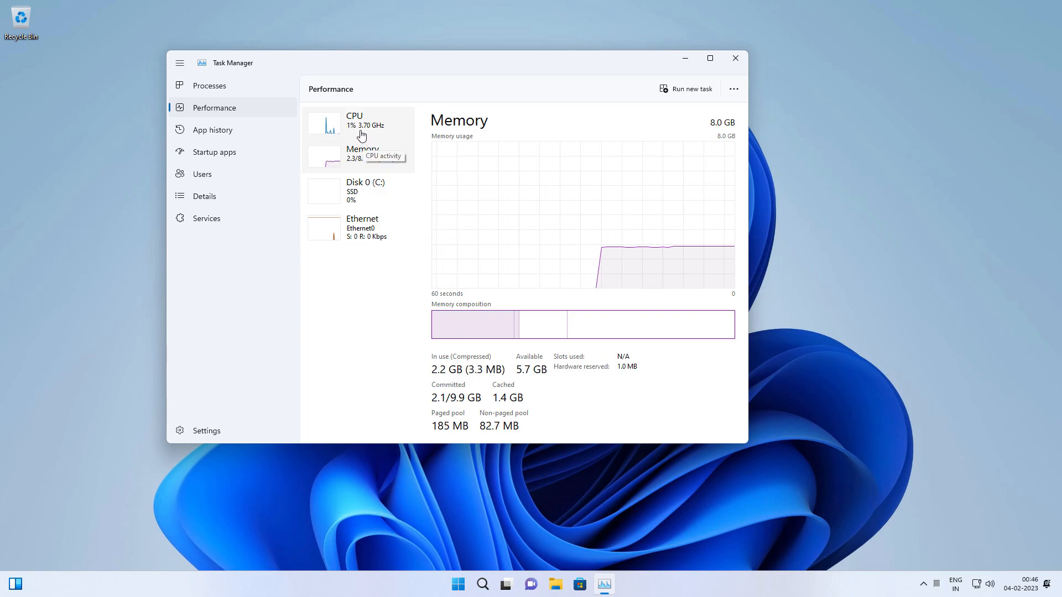
{"action": "left_click", "coordinate": [354, 121]}
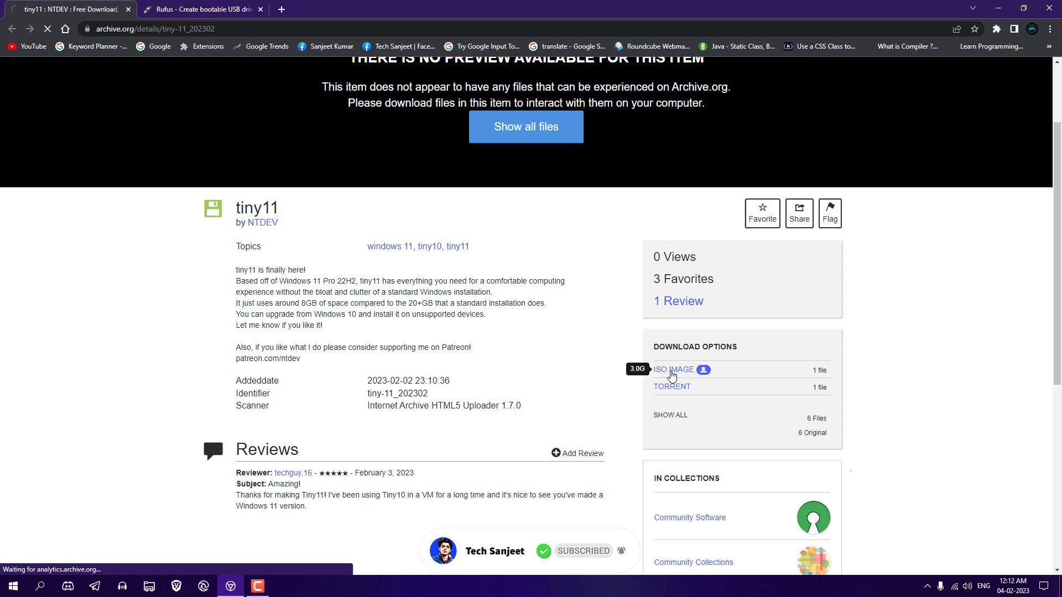
Step: Download the 3.0 GB tiny11 ISO image from archive.org and open the Downloads folder
{"action": "left_click", "coordinate": [673, 369]}
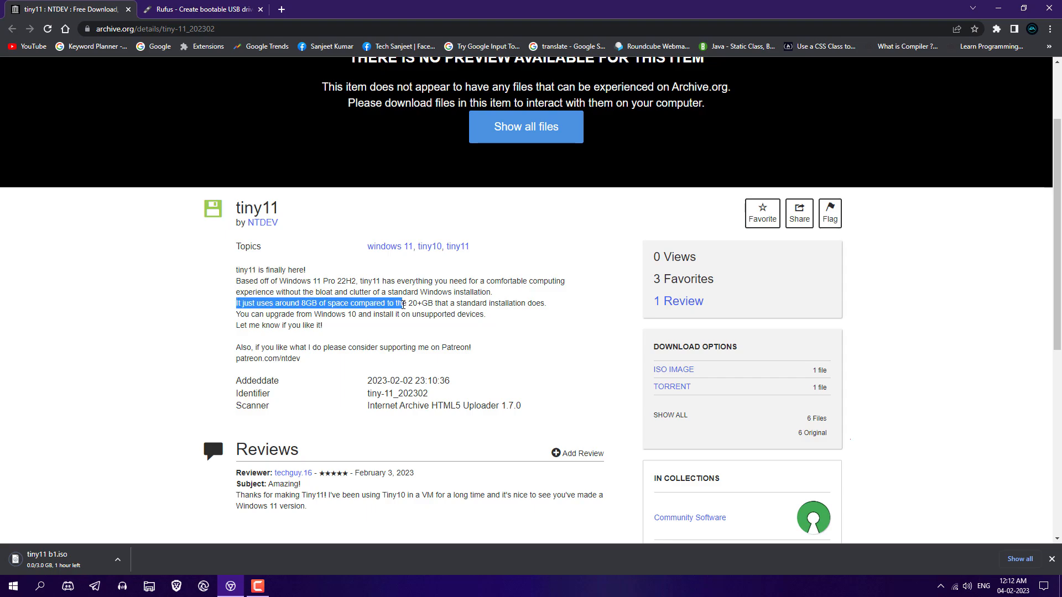
{"action": "left_click", "coordinate": [411, 304]}
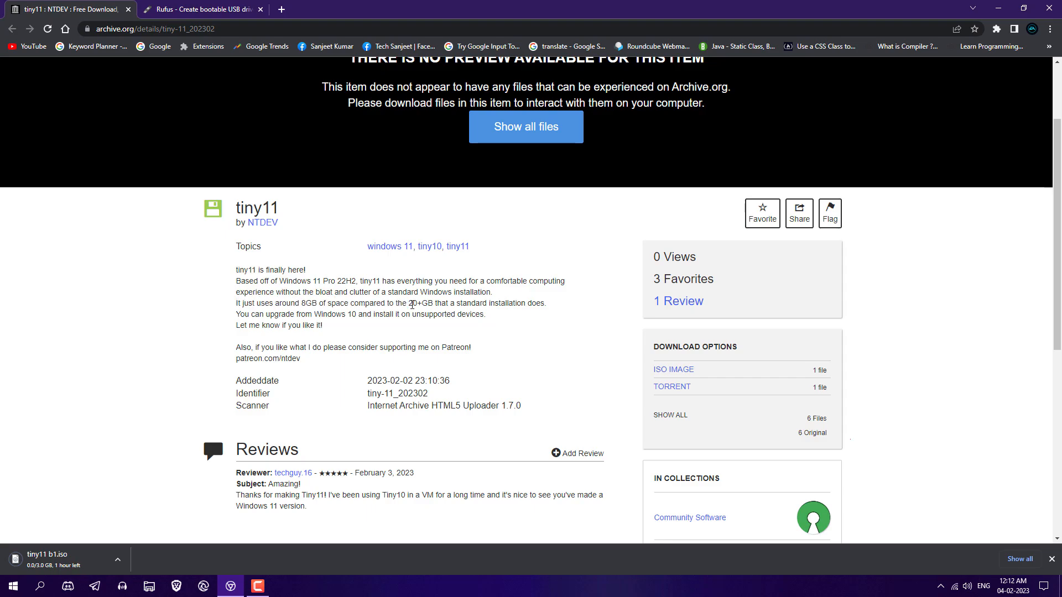
{"action": "left_click", "coordinate": [202, 9]}
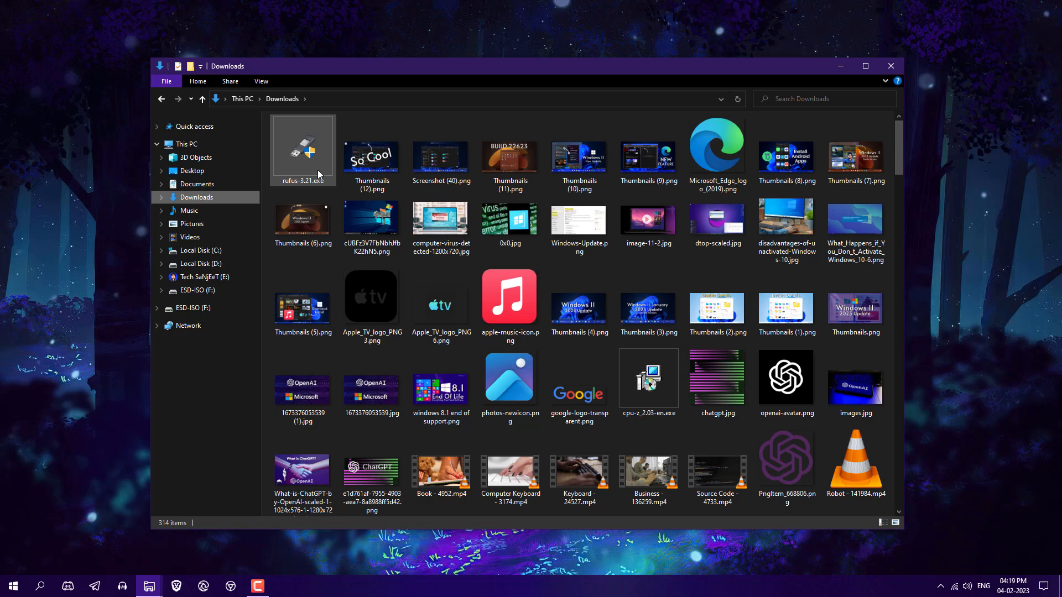
Step: Launch rufus-3.21.exe and load Tiny11 22H2.iso for the 32 GB ESD-ISO drive
{"action": "double_click", "coordinate": [302, 146]}
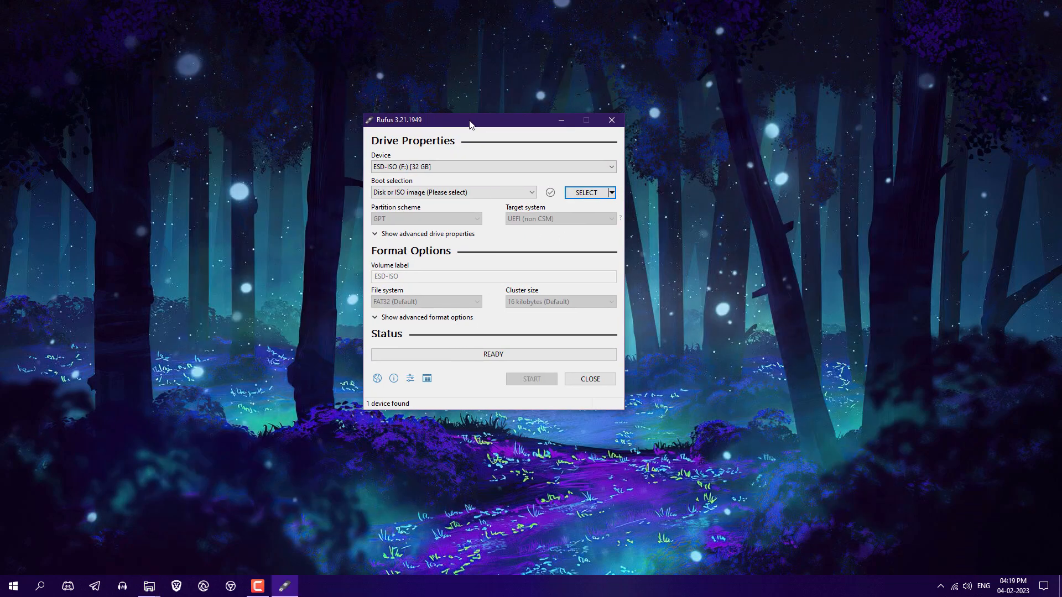
{"action": "left_click", "coordinate": [585, 193]}
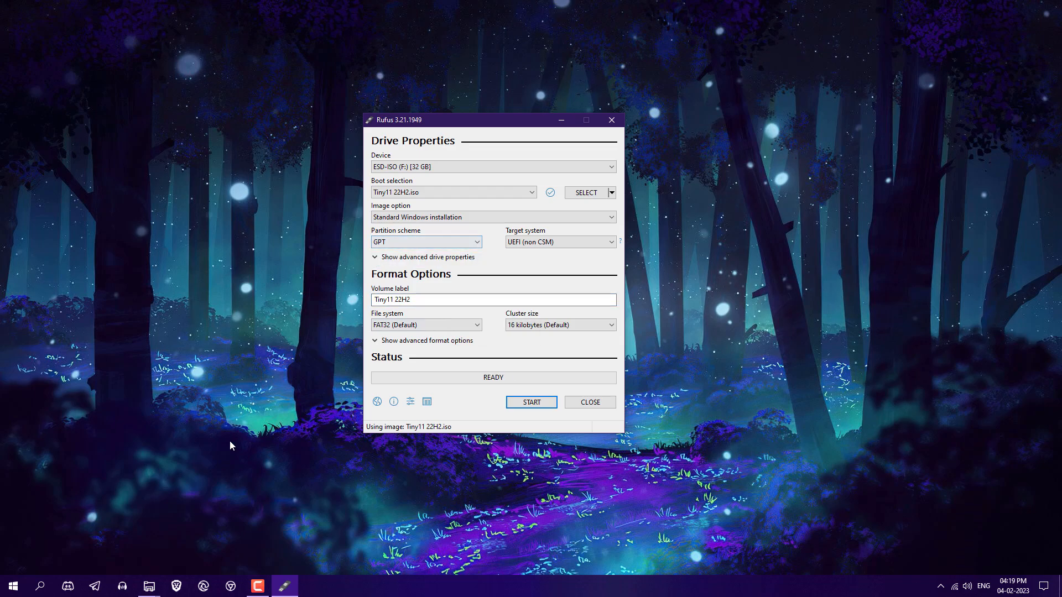
Step: Check Disk 1's partition style in Disk Management: GUID Partition Table (GPT)
{"action": "right_click", "coordinate": [12, 585]}
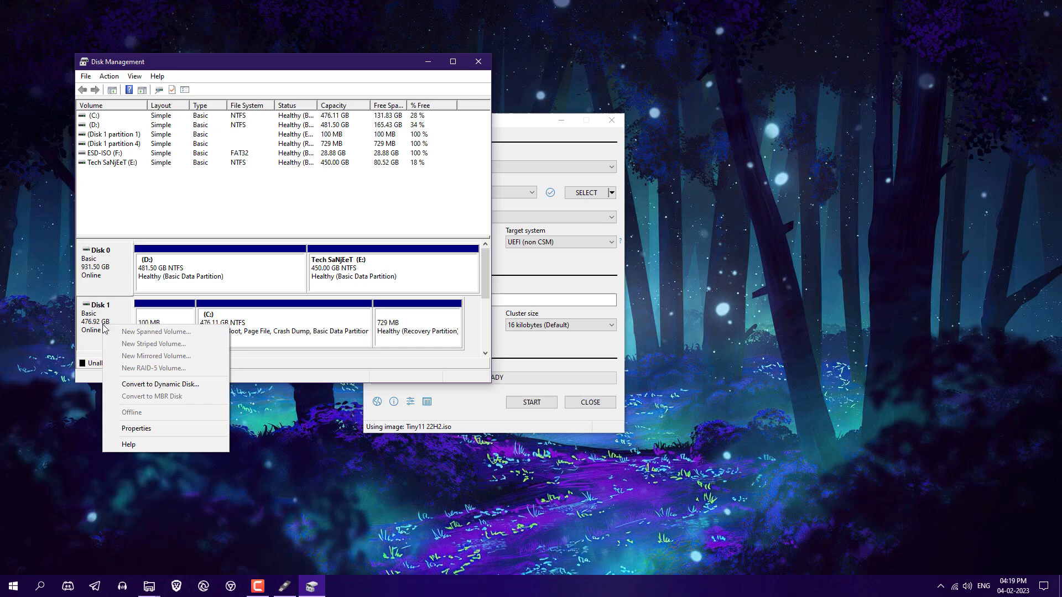
{"action": "left_click", "coordinate": [135, 428]}
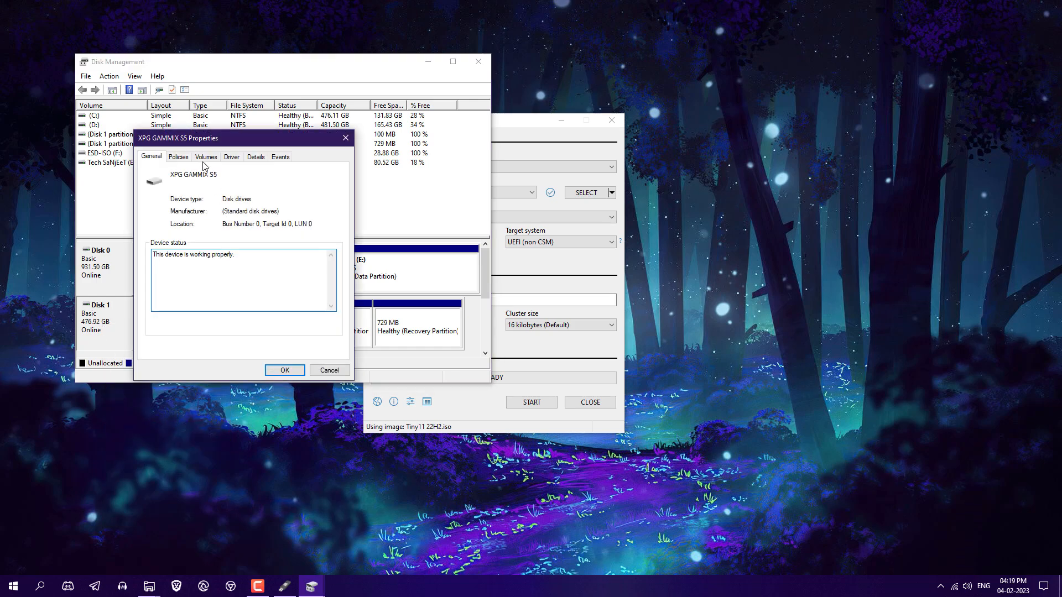
{"action": "left_click", "coordinate": [205, 157]}
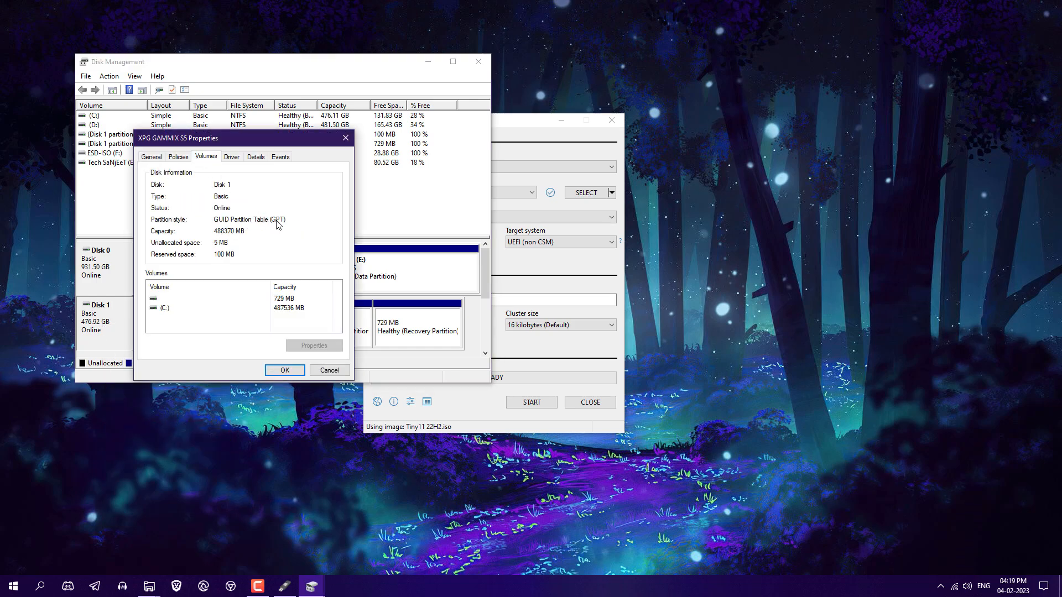
{"action": "left_click", "coordinate": [474, 242]}
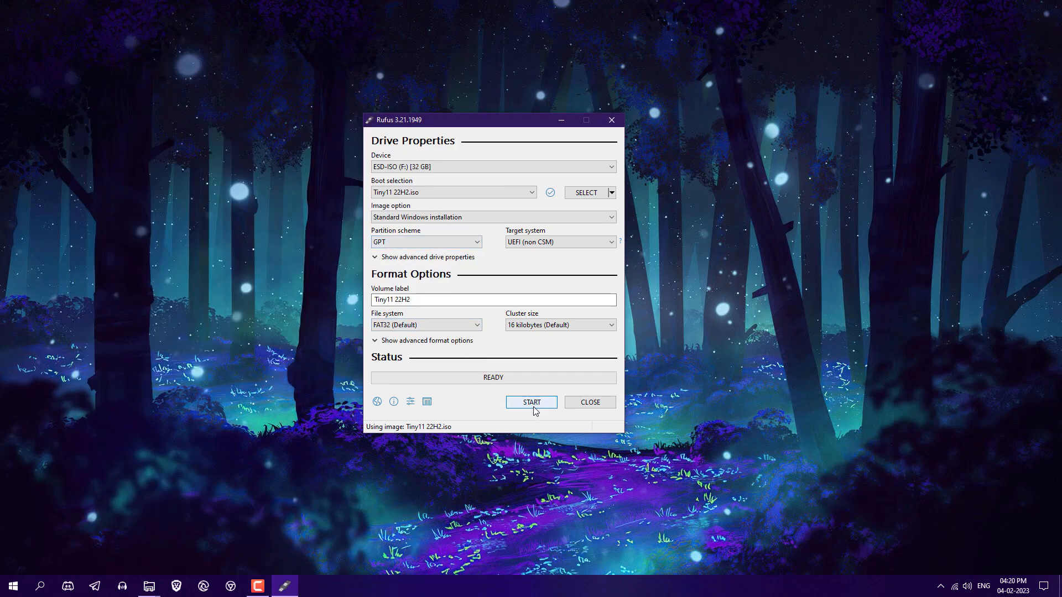
Step: Start Rufus writing Tiny11 22H2 to the USB, producing TINY11 22H2 (F:)
{"action": "left_click", "coordinate": [531, 401]}
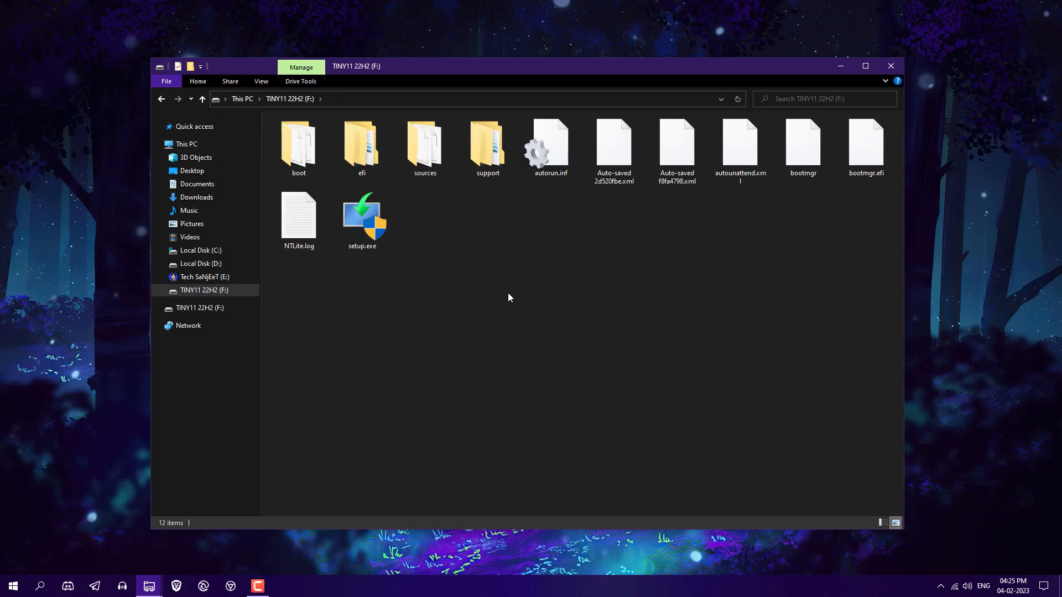
{"action": "mouse_move", "coordinate": [890, 66]}
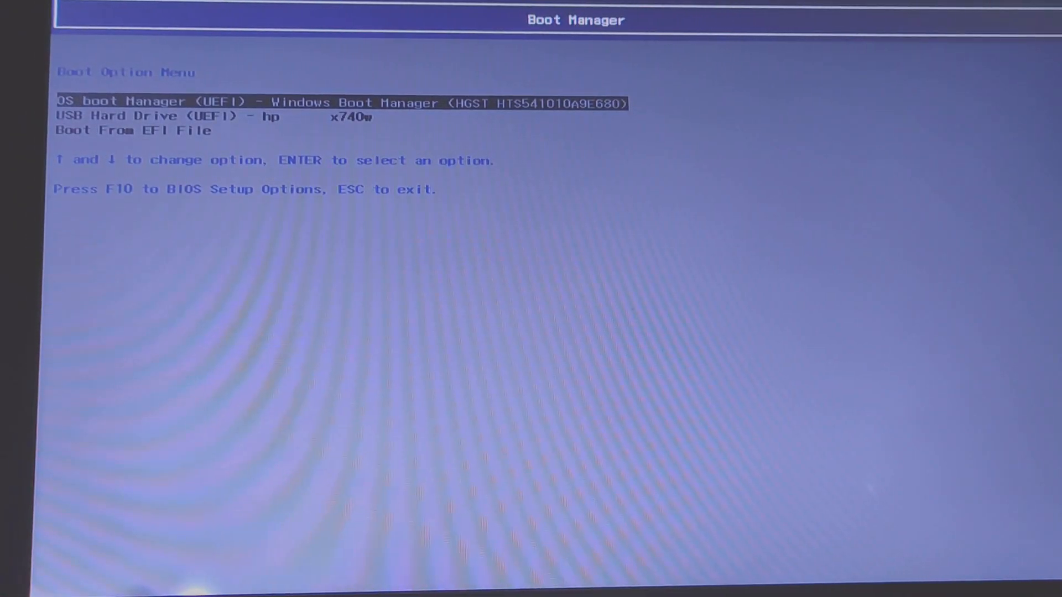
Step: Boot from USB Hard Drive (UEFI) in the Boot Option Menu
{"action": "key", "text": "Down"}
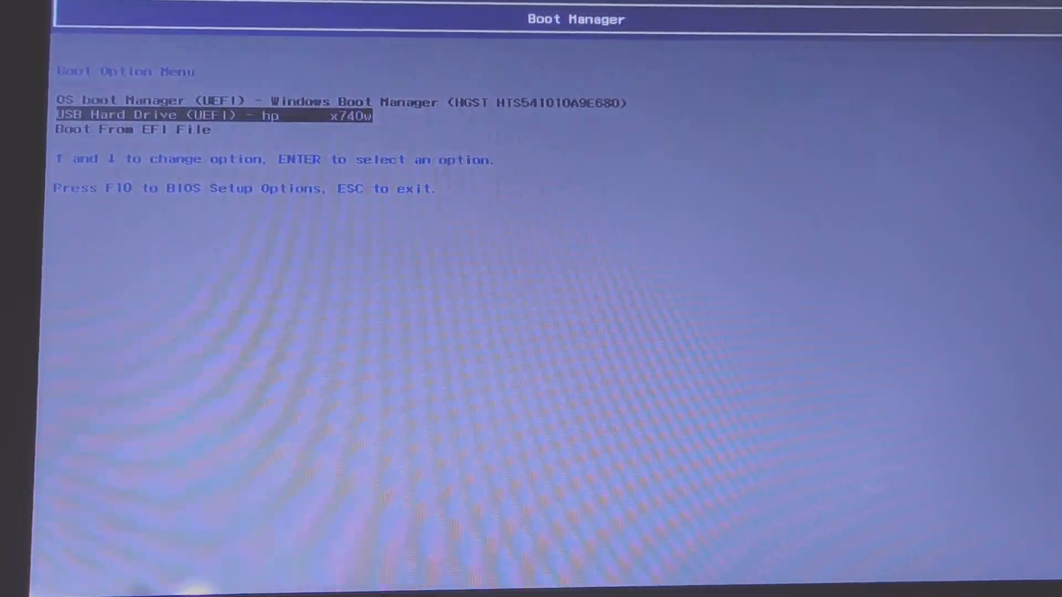
{"action": "key", "text": "enter"}
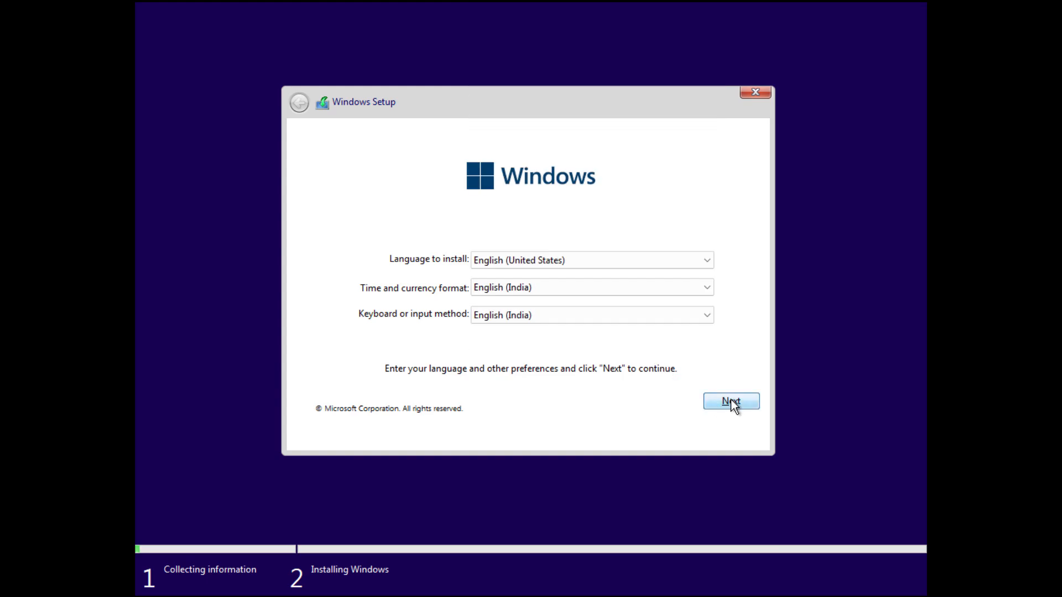
Step: Accept the license, install onto Drive 0 Unallocated Space, and restart now
{"action": "left_click", "coordinate": [731, 400]}
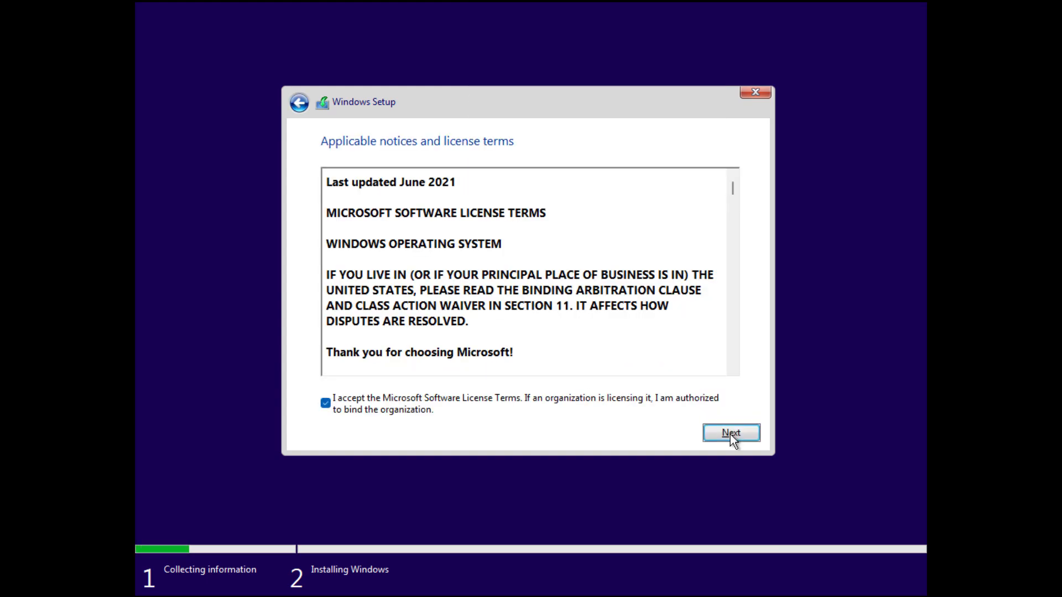
{"action": "left_click", "coordinate": [730, 433]}
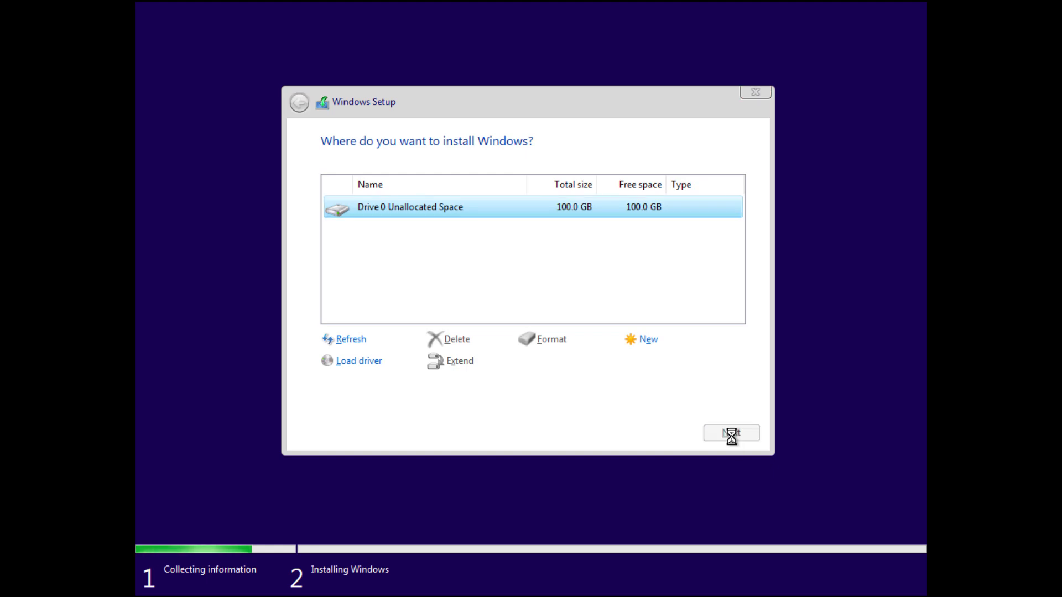
{"action": "left_click", "coordinate": [731, 433]}
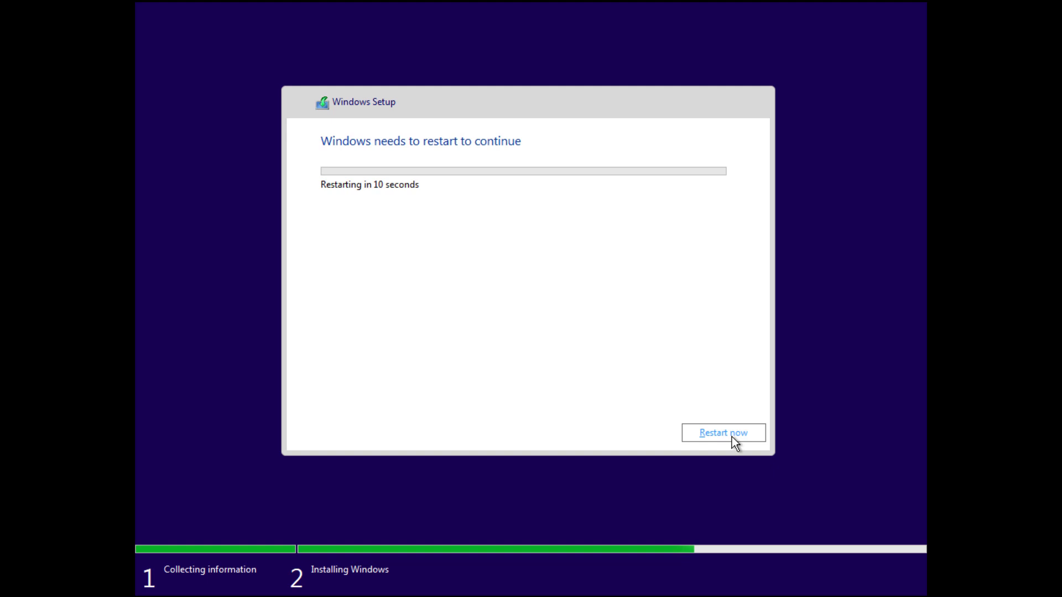
{"action": "left_click", "coordinate": [721, 432]}
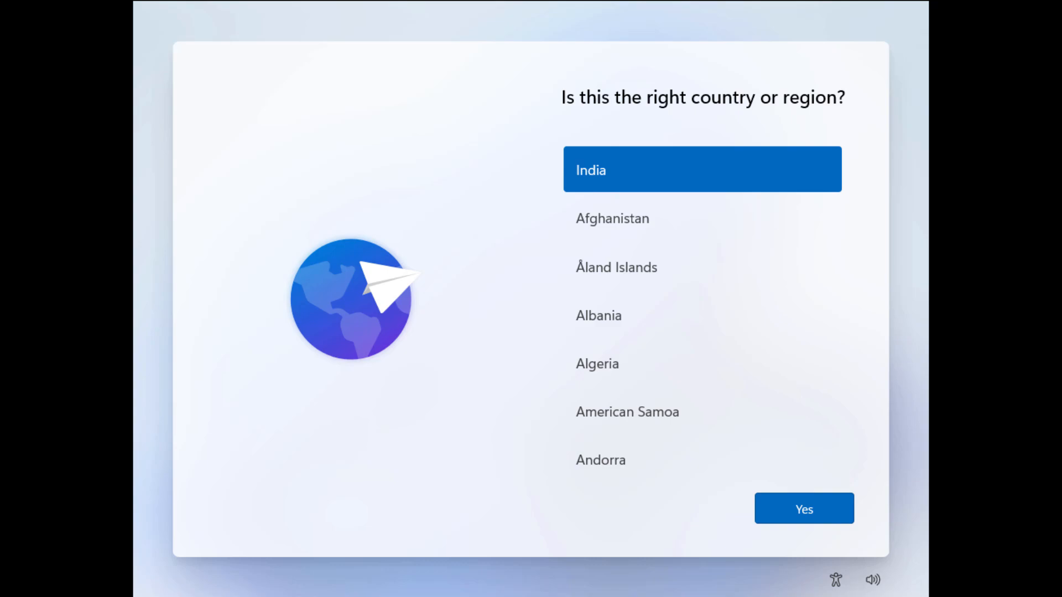
Step: Confirm India as the country or region in Windows setup
{"action": "left_click", "coordinate": [803, 509]}
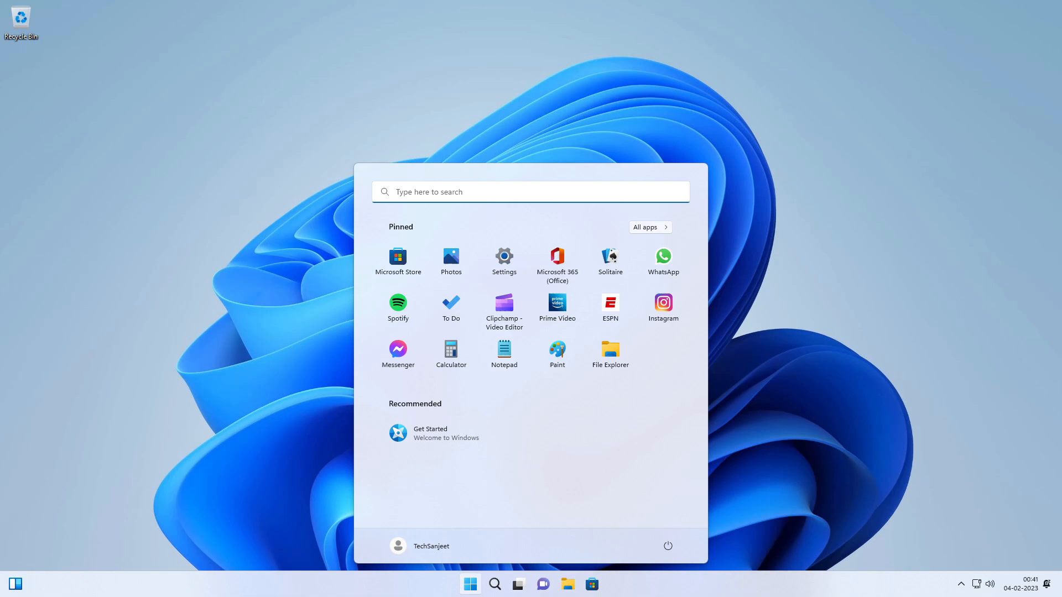
Step: View the new install's Local Disk (C:) properties: 9.91 GB used, 89.3 GB free
{"action": "left_click", "coordinate": [608, 353]}
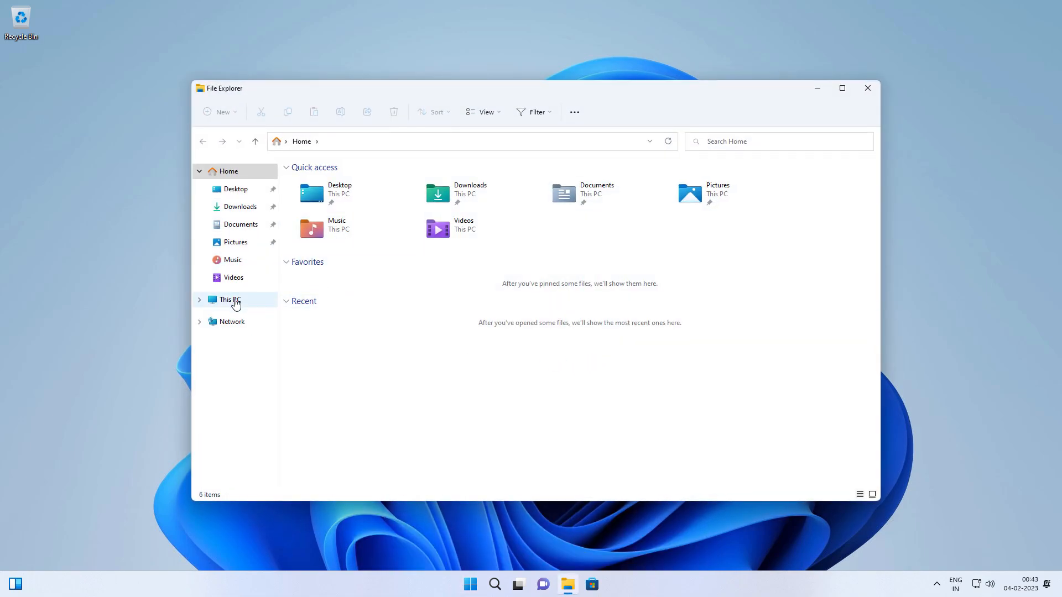
{"action": "right_click", "coordinate": [355, 266]}
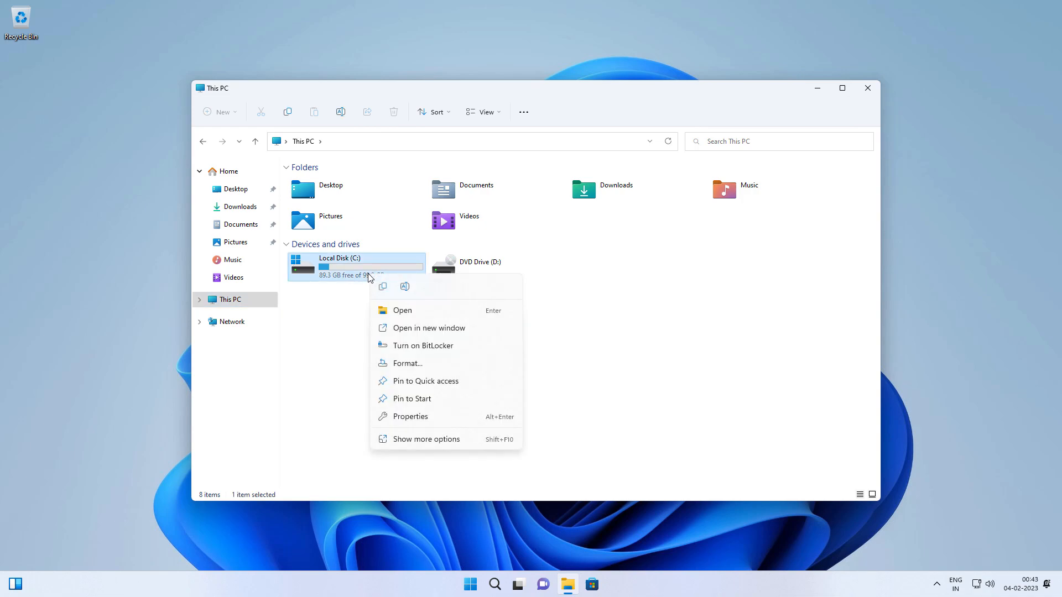
{"action": "left_click", "coordinate": [409, 416]}
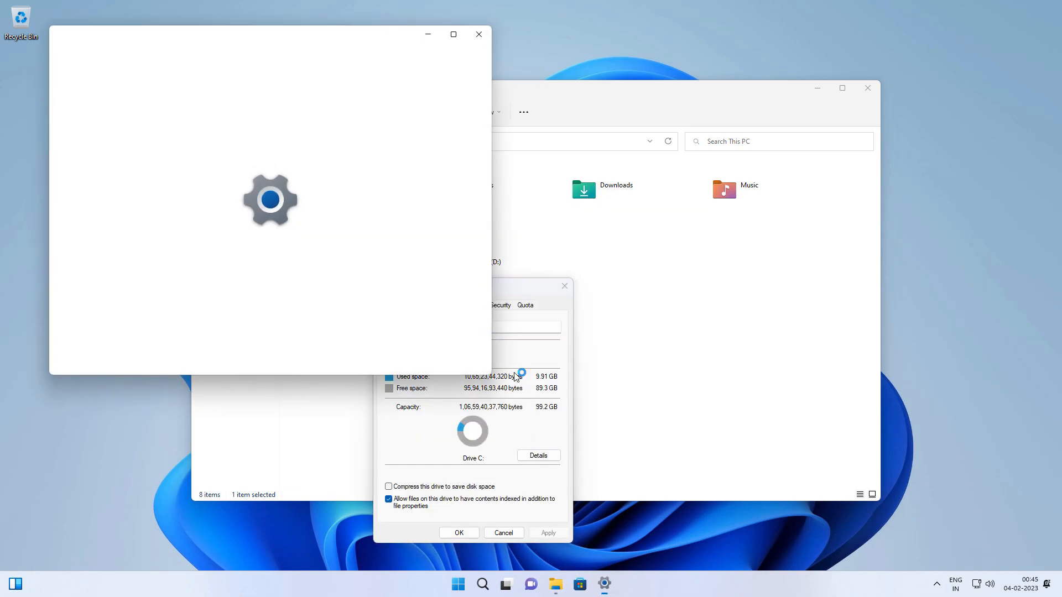
{"action": "left_click", "coordinate": [457, 584]}
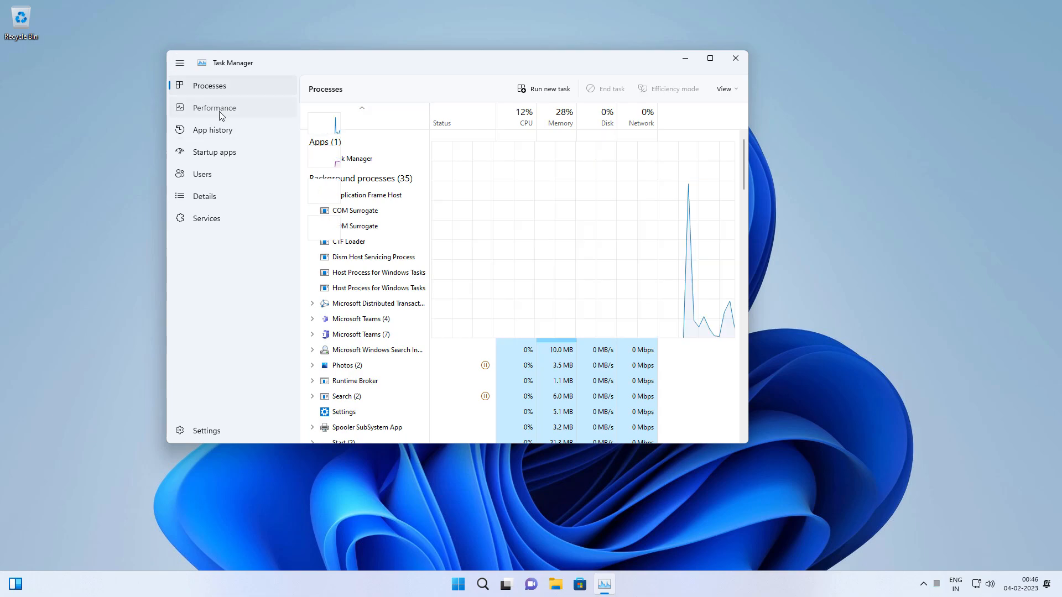
Step: Review Task Manager performance (memory 2.3/8.0 GB, CPU about 1%), then close it
{"action": "left_click", "coordinate": [214, 108]}
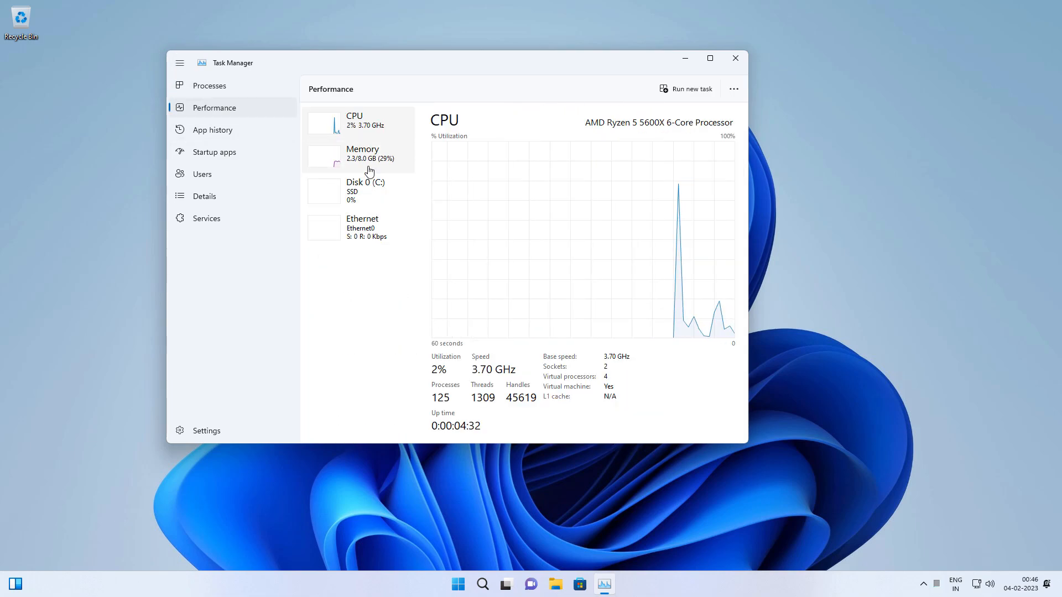
{"action": "left_click", "coordinate": [363, 153]}
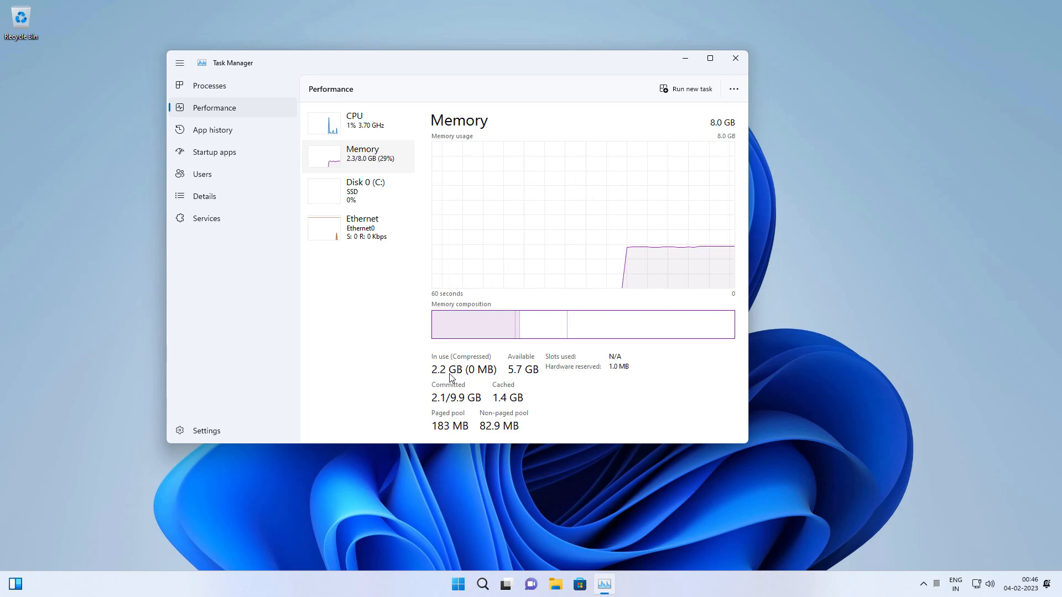
{"action": "left_click", "coordinate": [354, 120]}
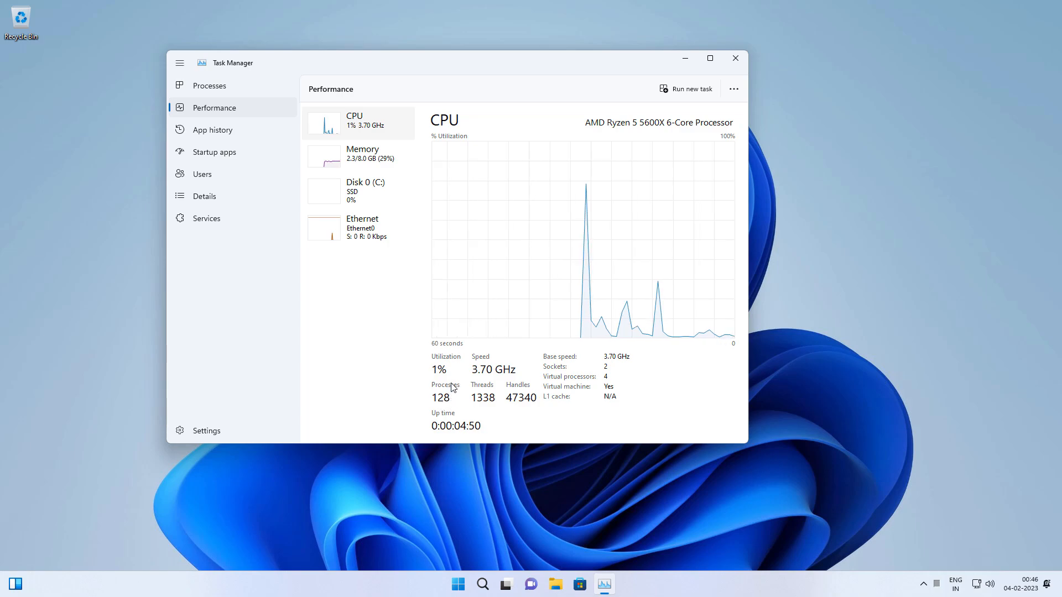
{"action": "mouse_move", "coordinate": [476, 343]}
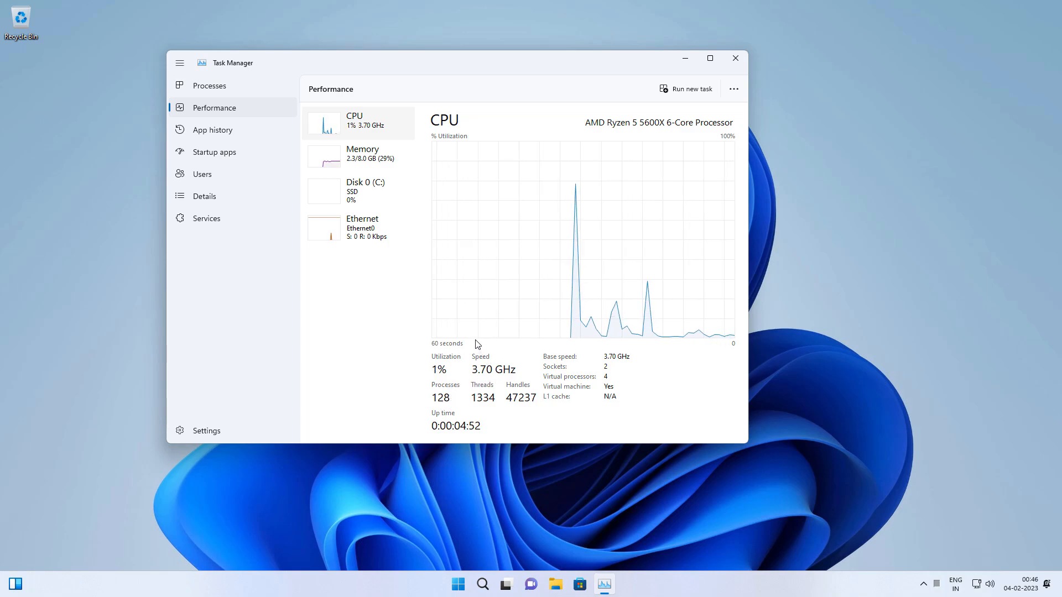
{"action": "left_click", "coordinate": [735, 58]}
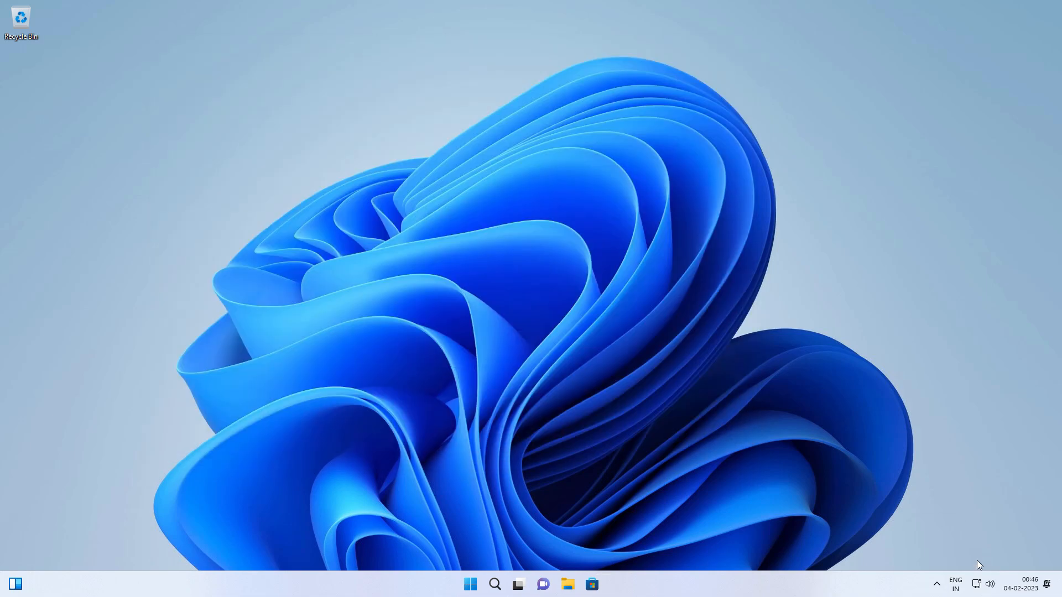
{"action": "left_click", "coordinate": [988, 583]}
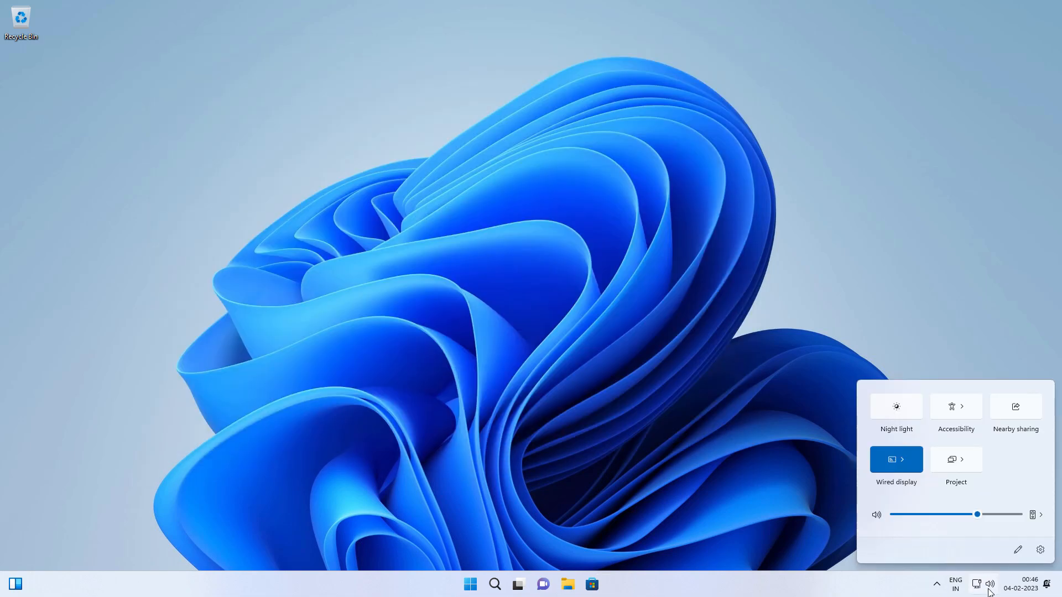
{"action": "left_click", "coordinate": [1021, 584]}
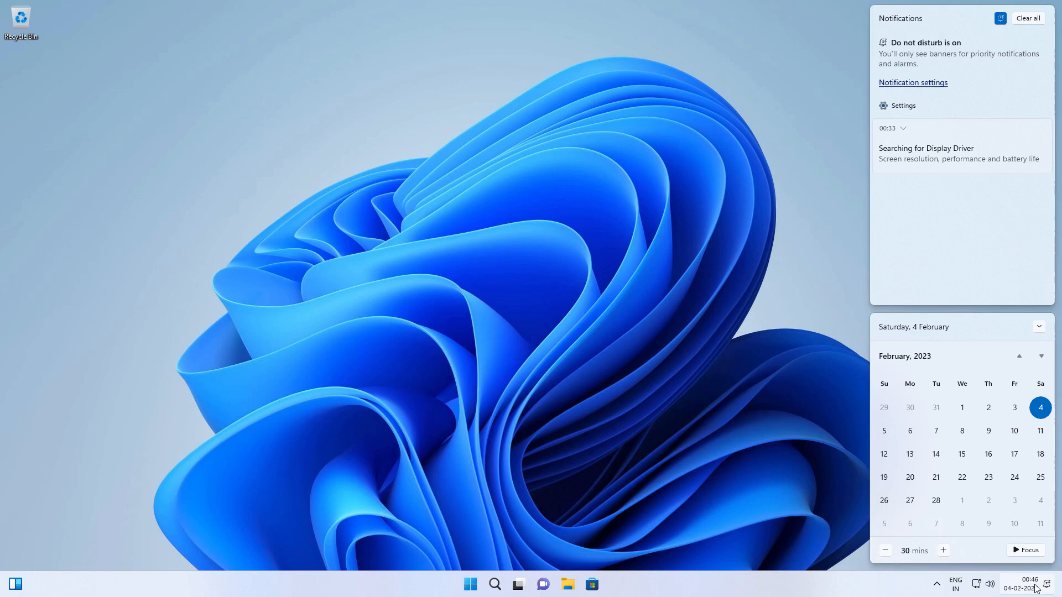
{"action": "mouse_move", "coordinate": [1019, 28]}
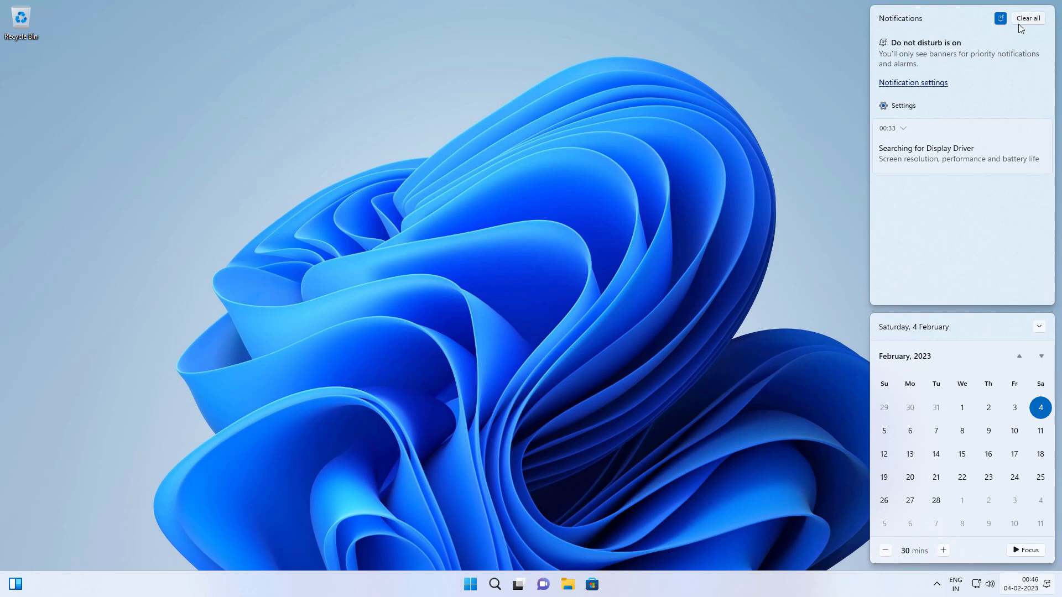
{"action": "left_click", "coordinate": [669, 239]}
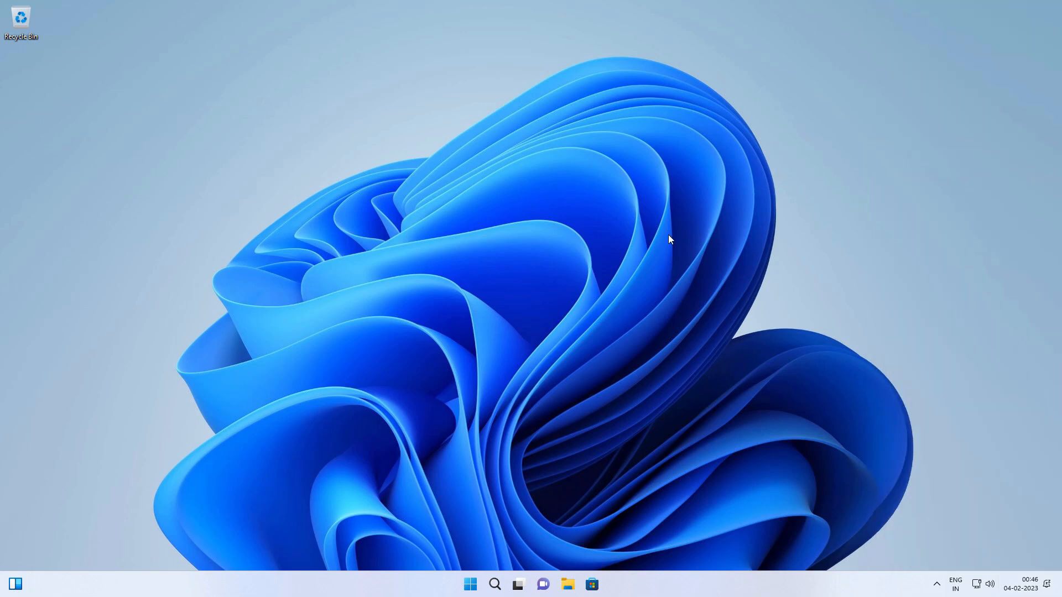
{"action": "left_click", "coordinate": [602, 583]}
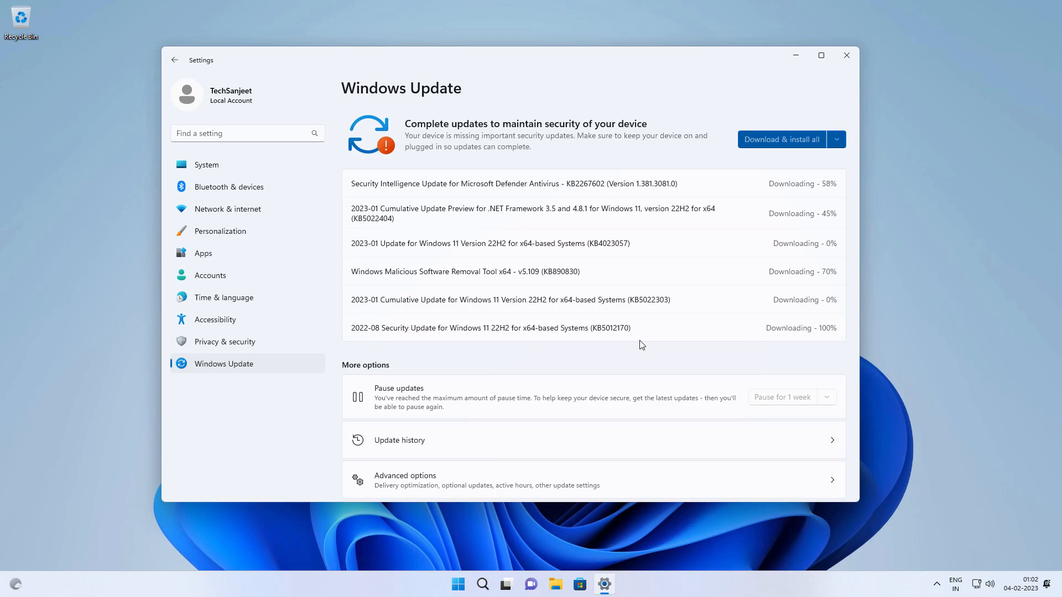
Step: Select Windows Update in Settings to view pending update downloads
{"action": "left_click", "coordinate": [219, 231]}
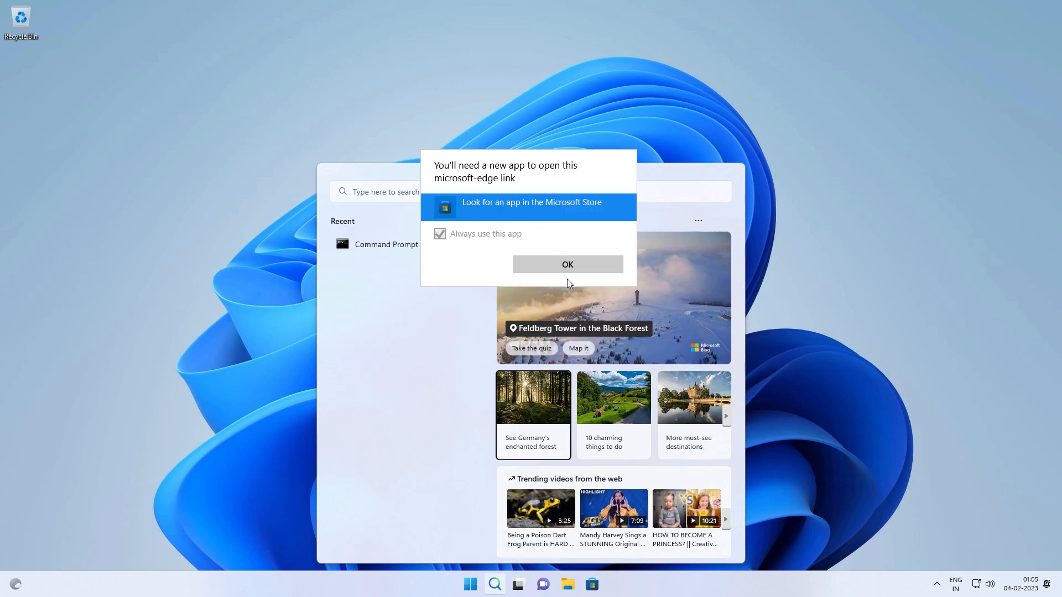
Step: Dismiss the 'You'll need a new app' prompt with OK
{"action": "left_click", "coordinate": [531, 207]}
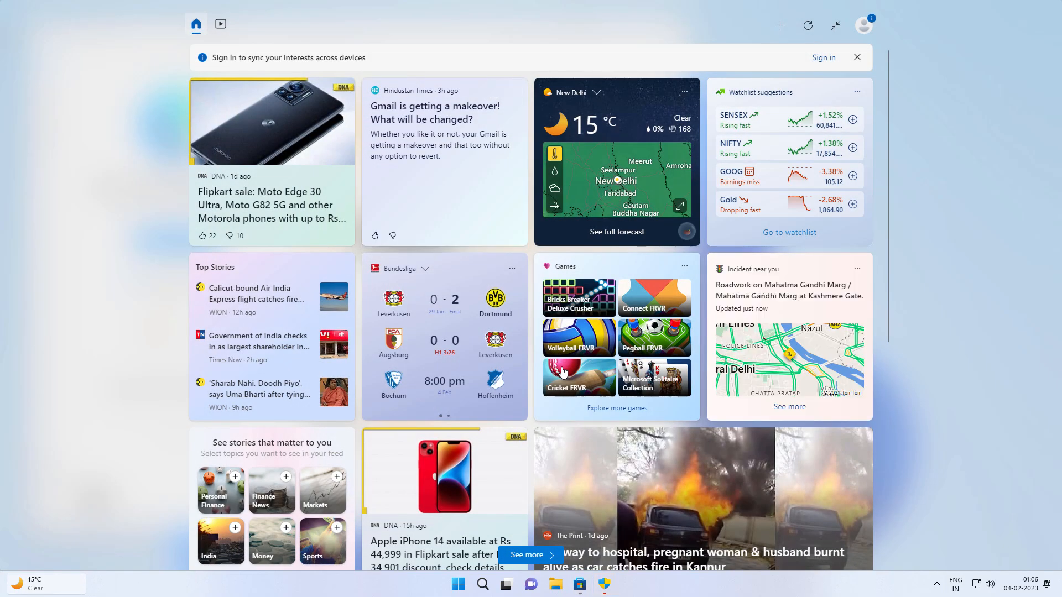
{"action": "mouse_move", "coordinate": [915, 70]}
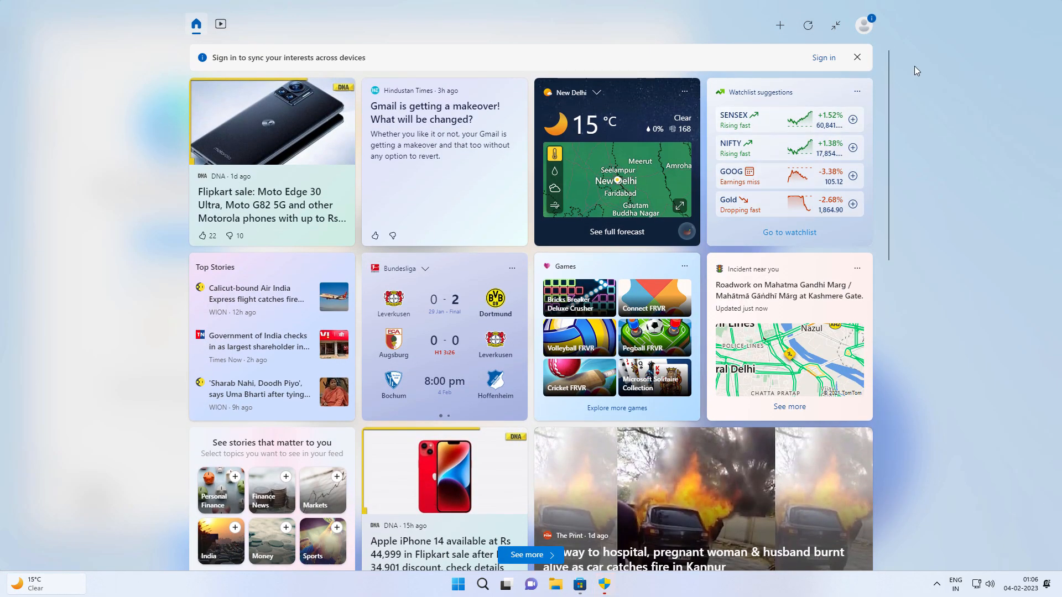